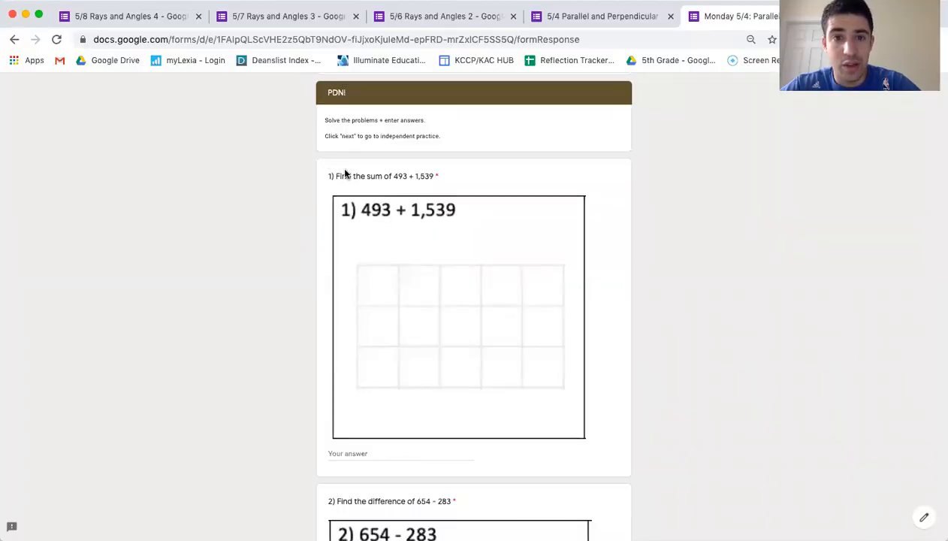
Write 493 + 1,539 in columns on problem 1's grid with the sum line beneath.
scroll("down", 3)
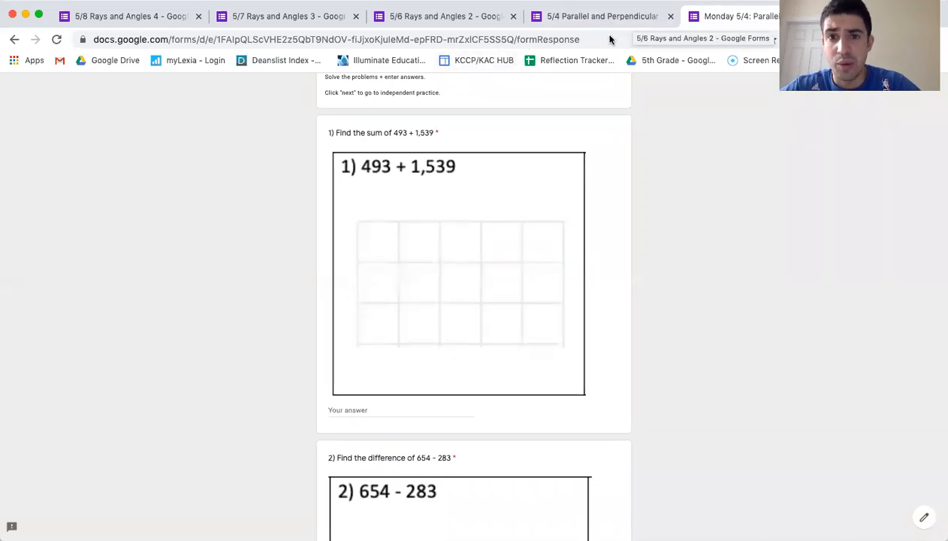
mouse_move(515, 137)
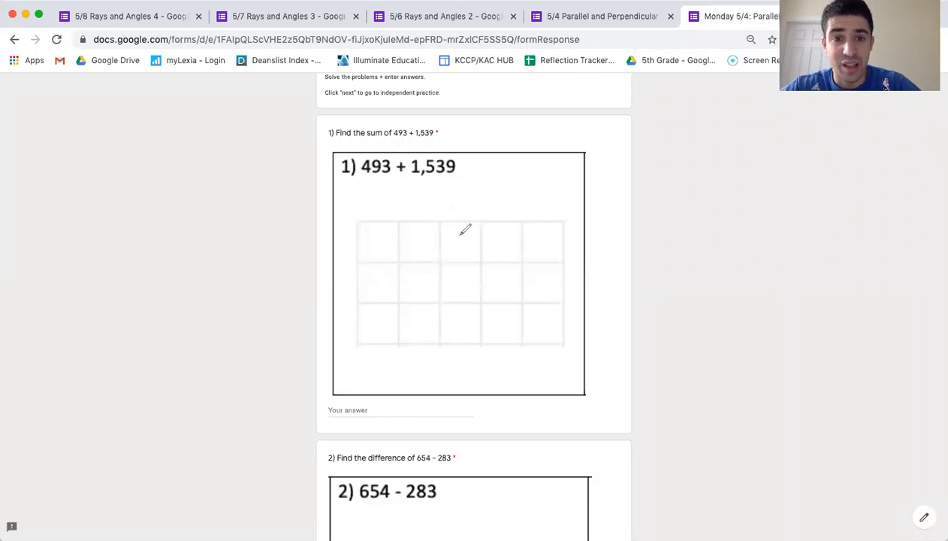
left_click_drag(481, 225, 458, 255)
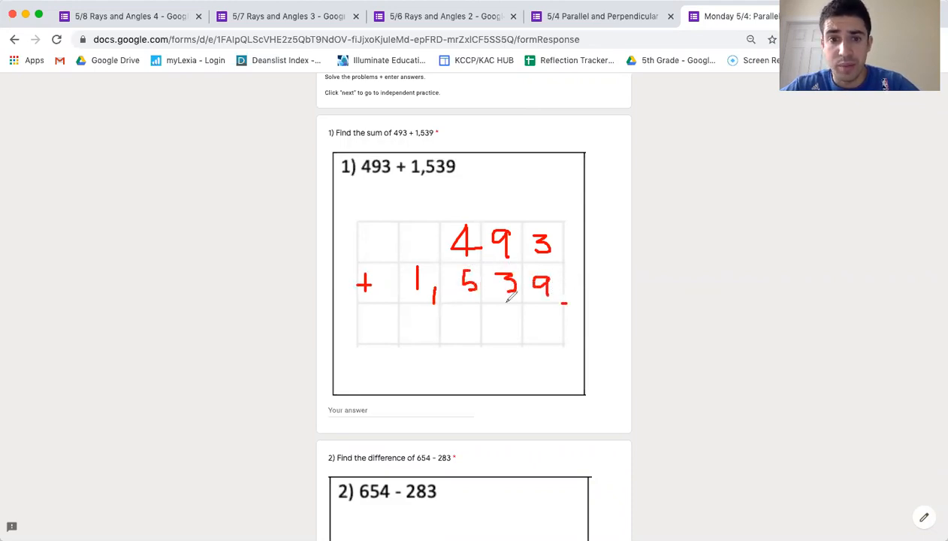
left_click_drag(342, 308, 568, 307)
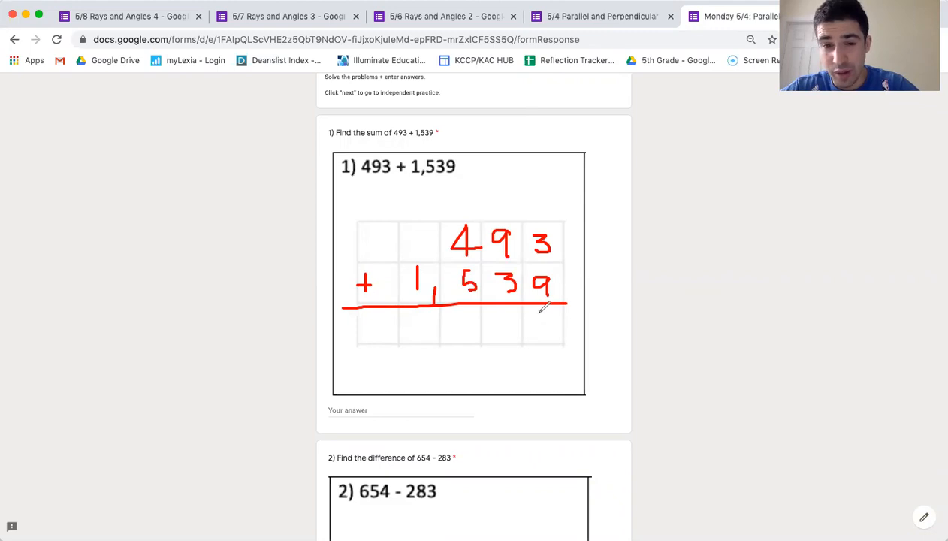
Carry the ones across the columns and write the sum 2,032 in red.
left_click_drag(559, 311, 544, 339)
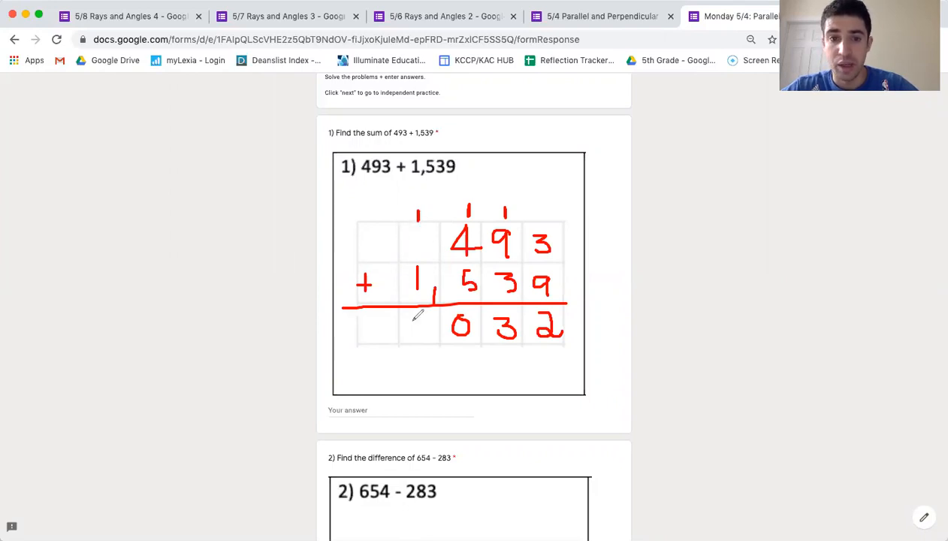
left_click_drag(409, 315, 433, 345)
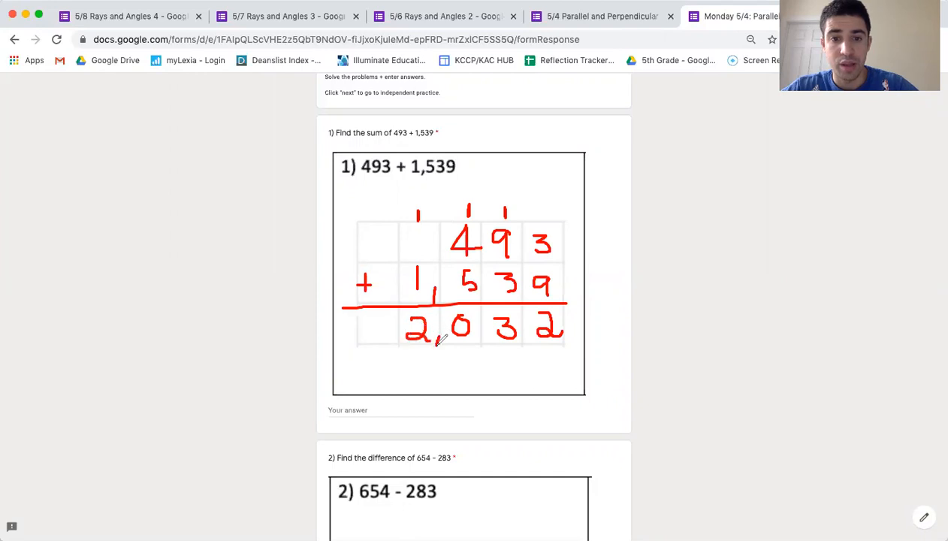
mouse_move(375, 406)
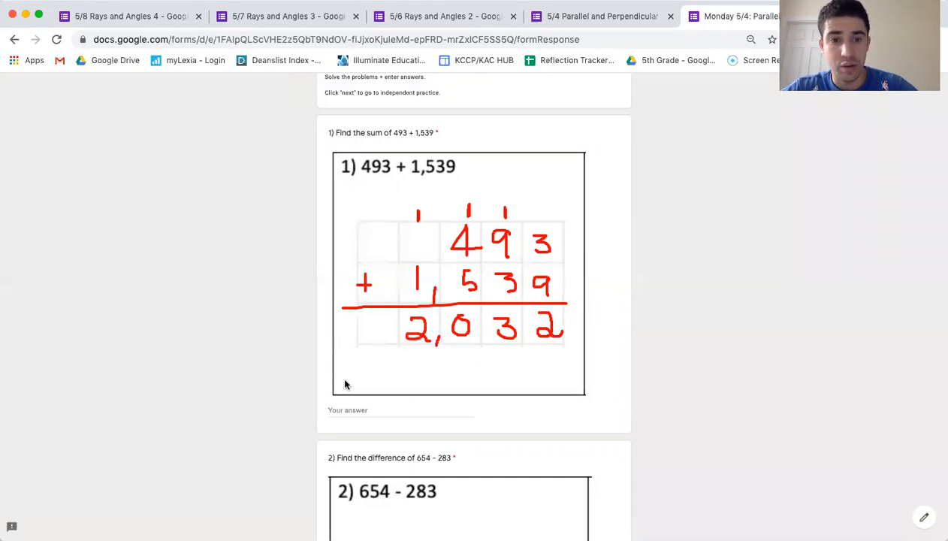
Enter 2,032 in problem 1's Your answer field.
type("2")
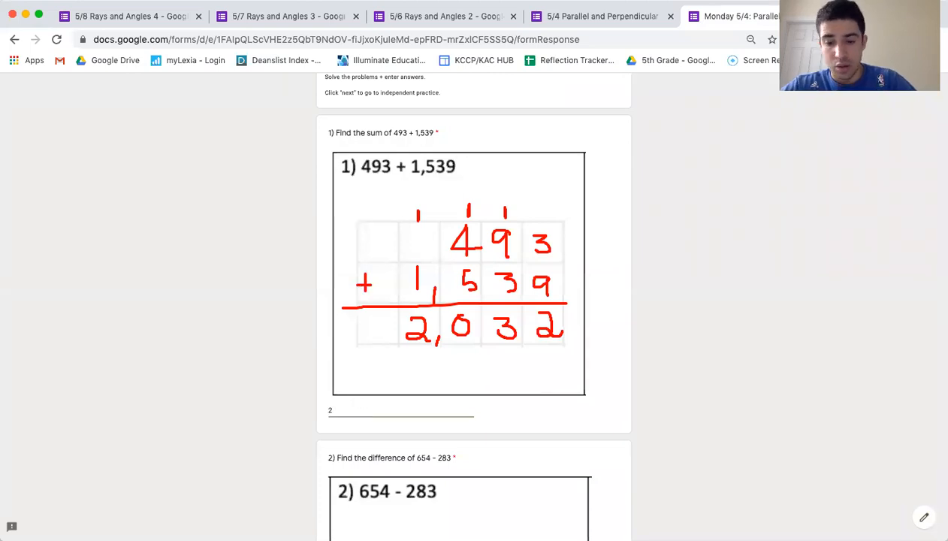
type(",032")
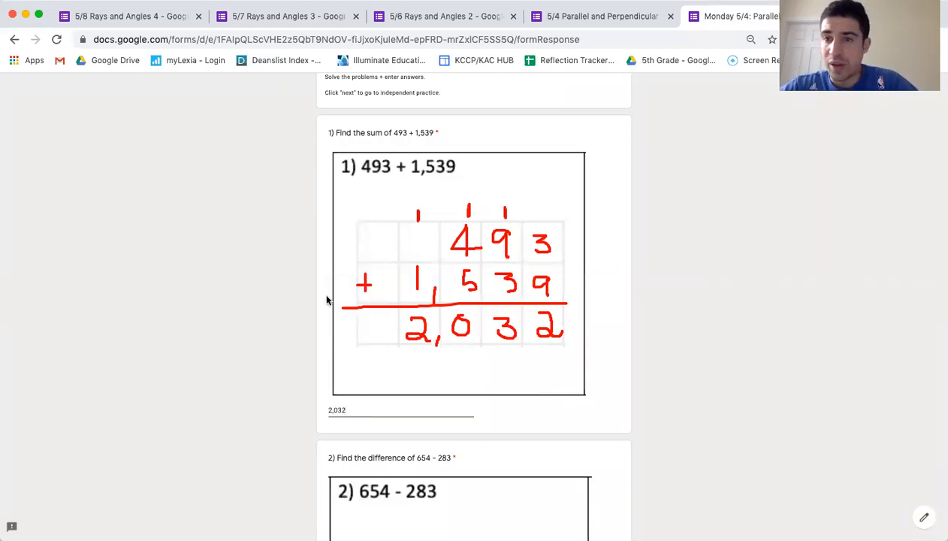
mouse_move(574, 78)
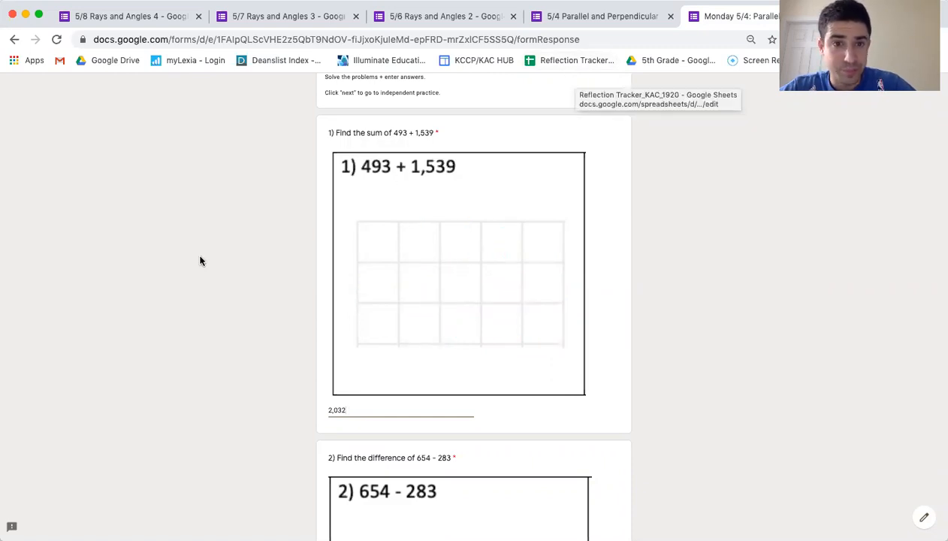
Write 654 - 283 in columns on problem 2's grid and regroup to reach 371.
scroll("down", 3)
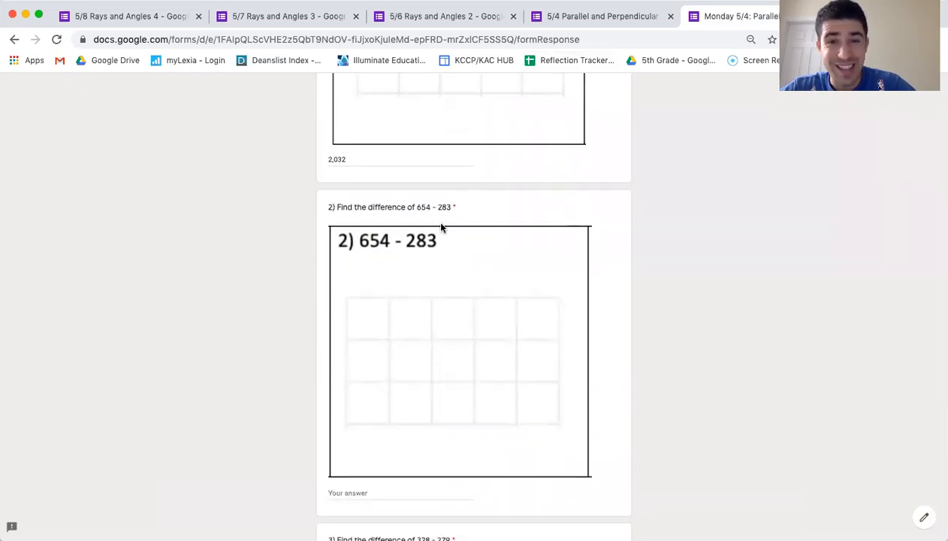
mouse_move(486, 204)
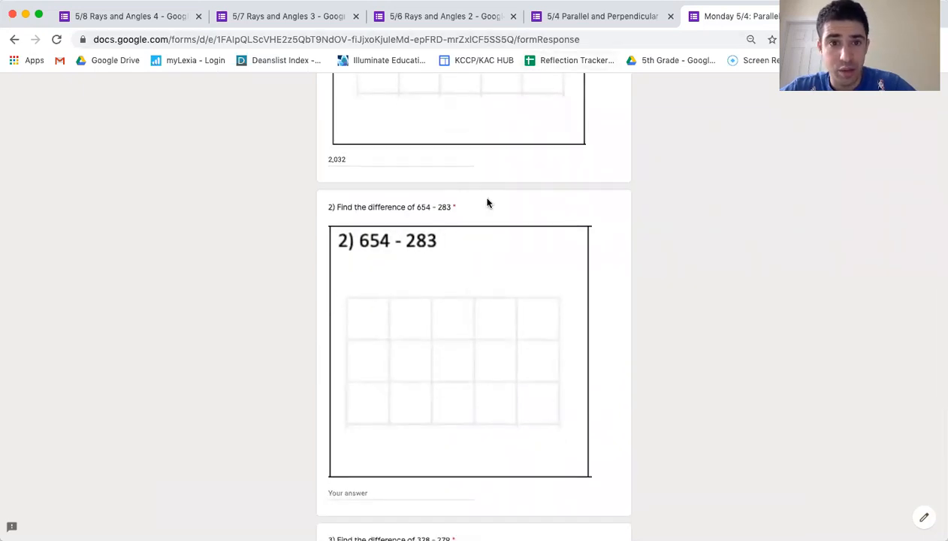
mouse_move(379, 123)
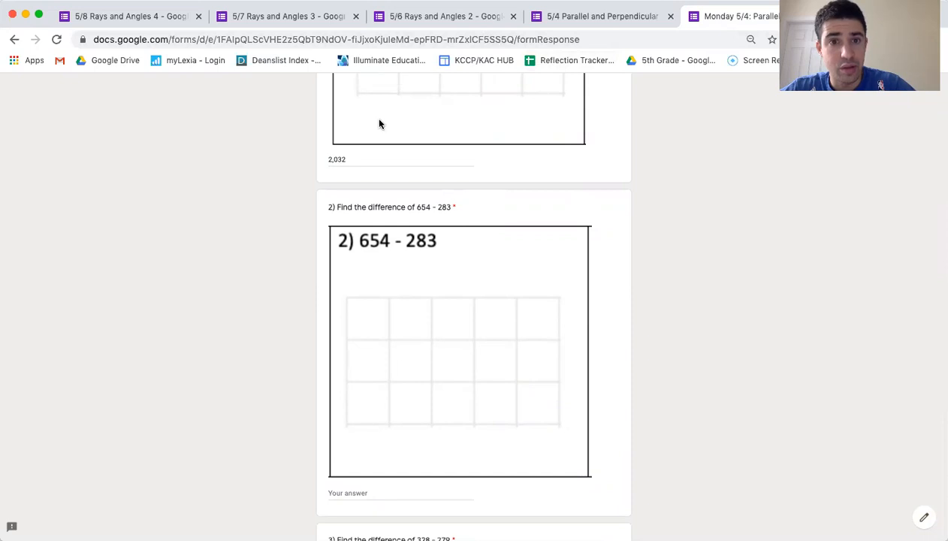
left_click_drag(450, 308, 447, 346)
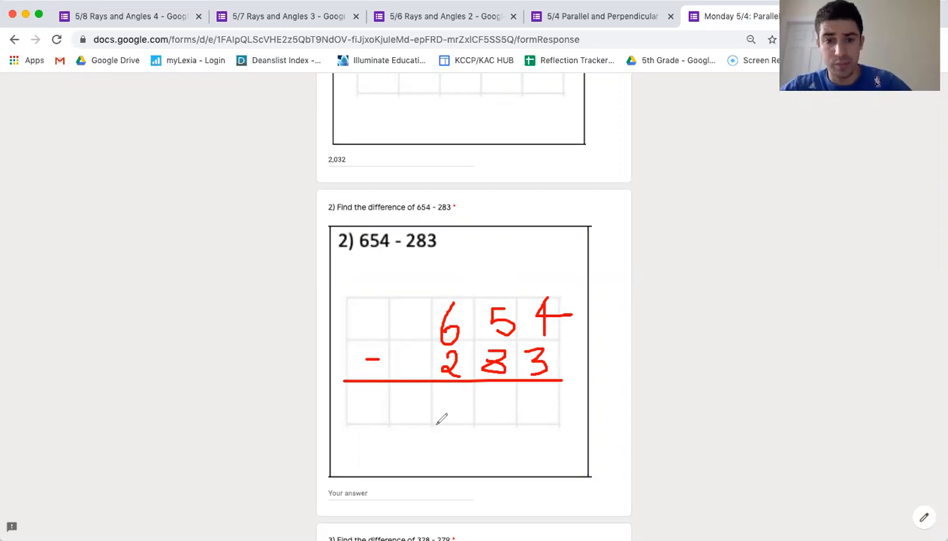
left_click_drag(535, 388, 534, 417)
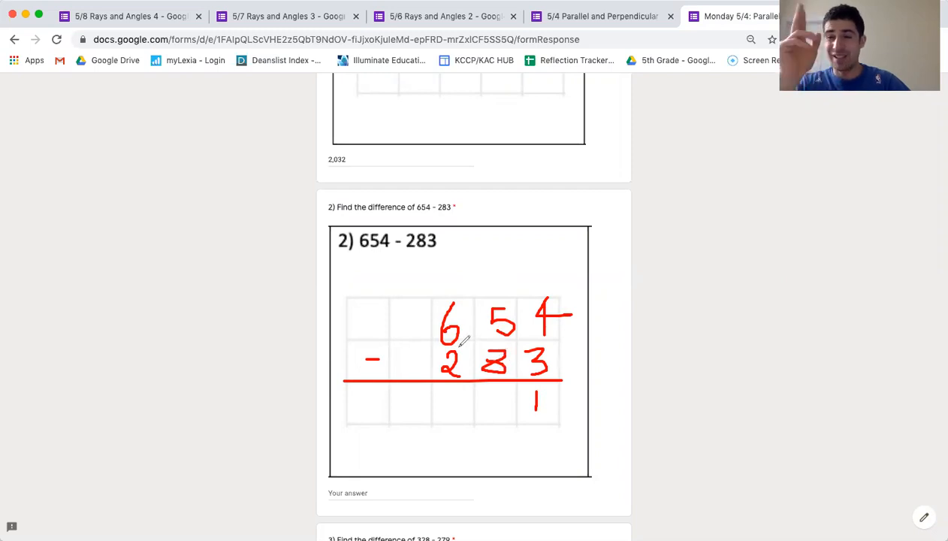
mouse_move(474, 300)
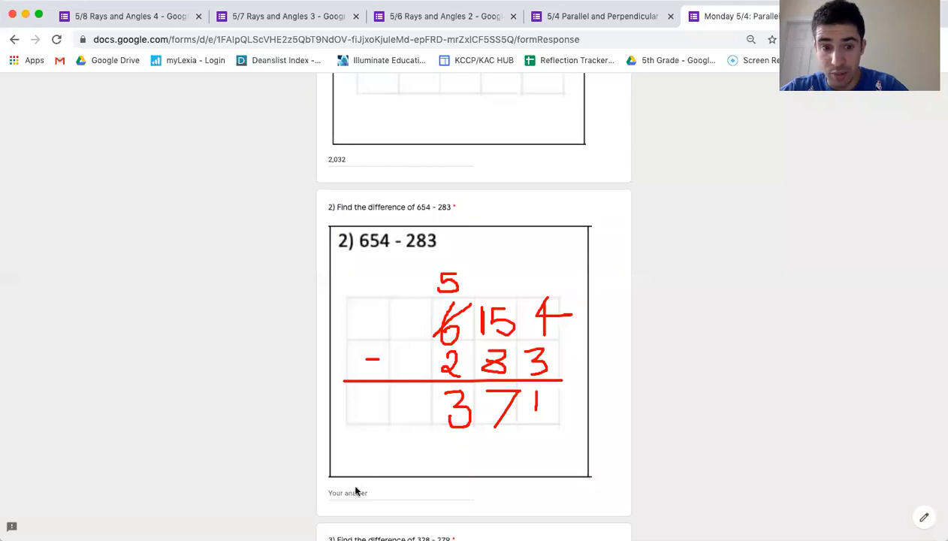
Enter 371 in problem 2's Your answer field.
type("3")
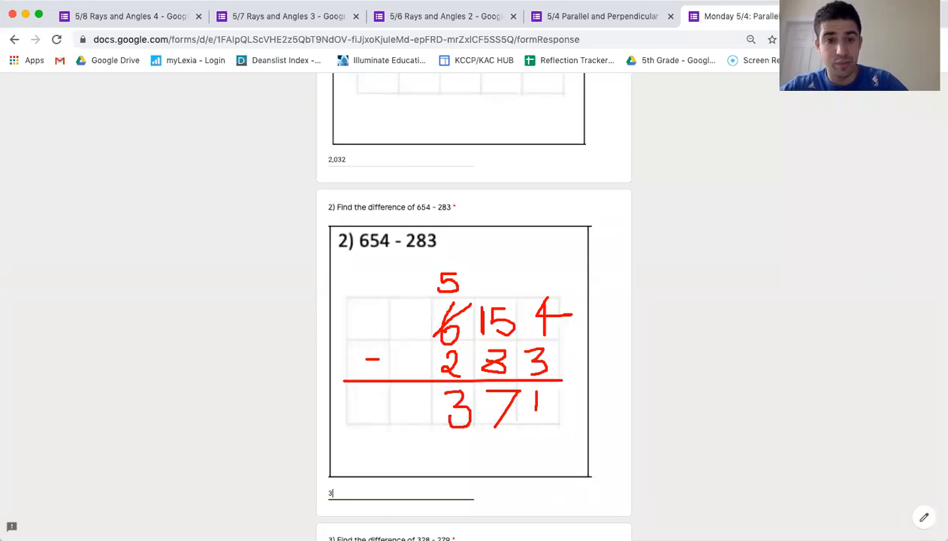
type("71")
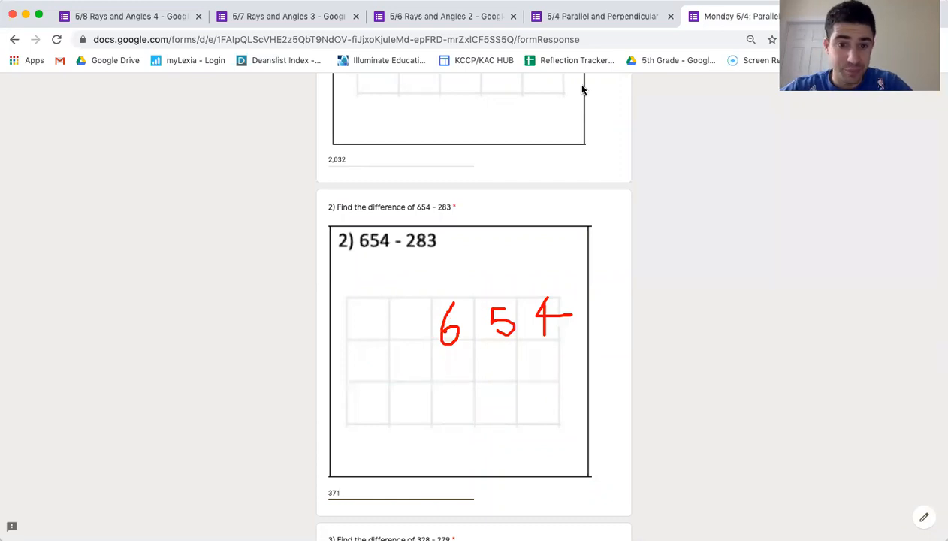
Write 328 - 279 in columns on problem 3's grid with the line beneath.
scroll("down", 3)
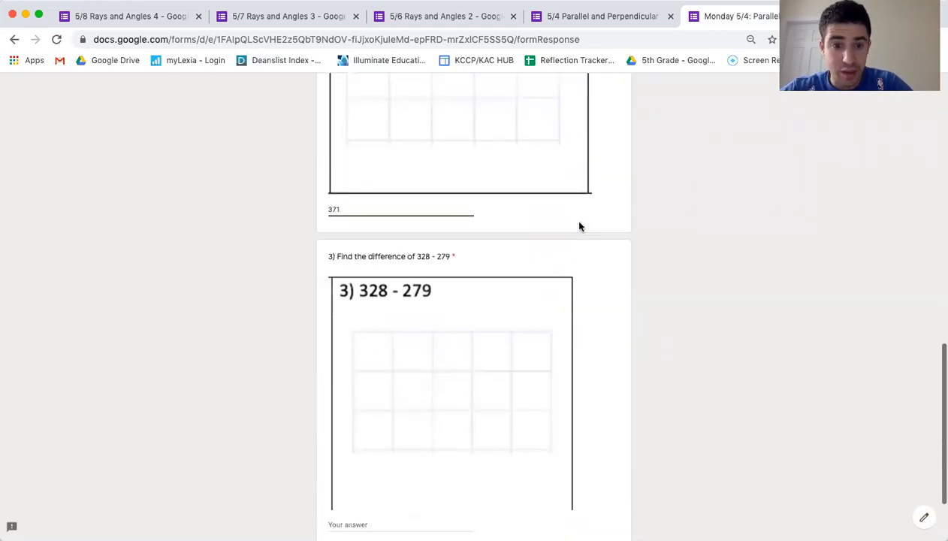
scroll("down", 3)
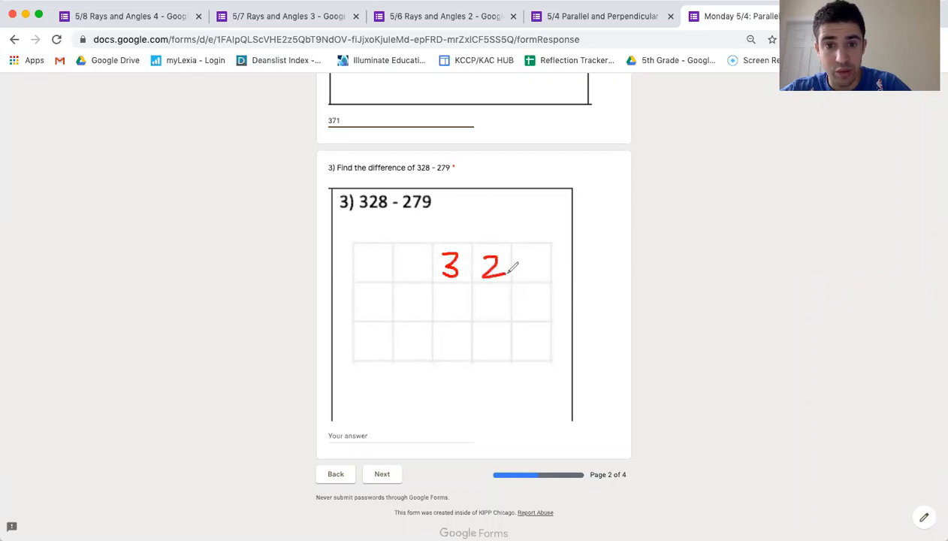
left_click_drag(523, 252, 538, 278)
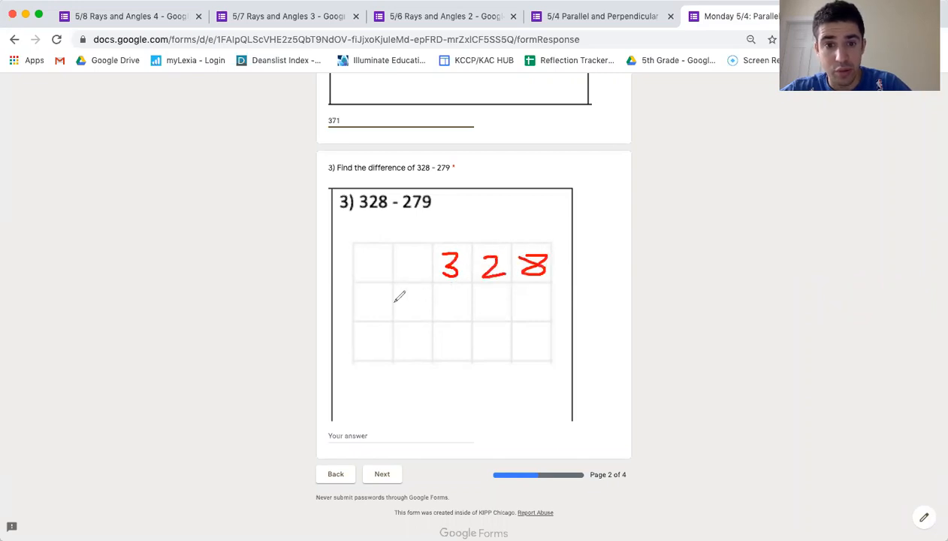
left_click_drag(391, 300, 412, 300)
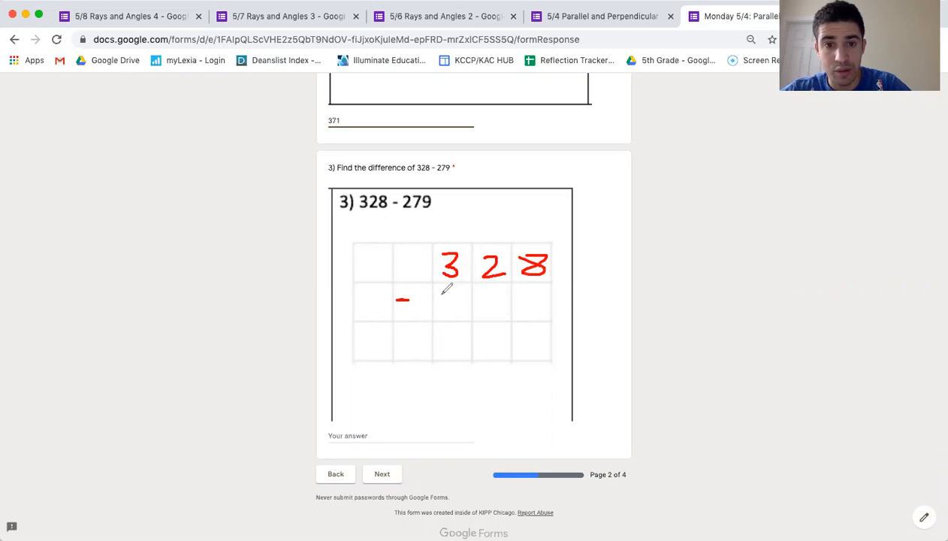
left_click_drag(434, 311, 503, 293)
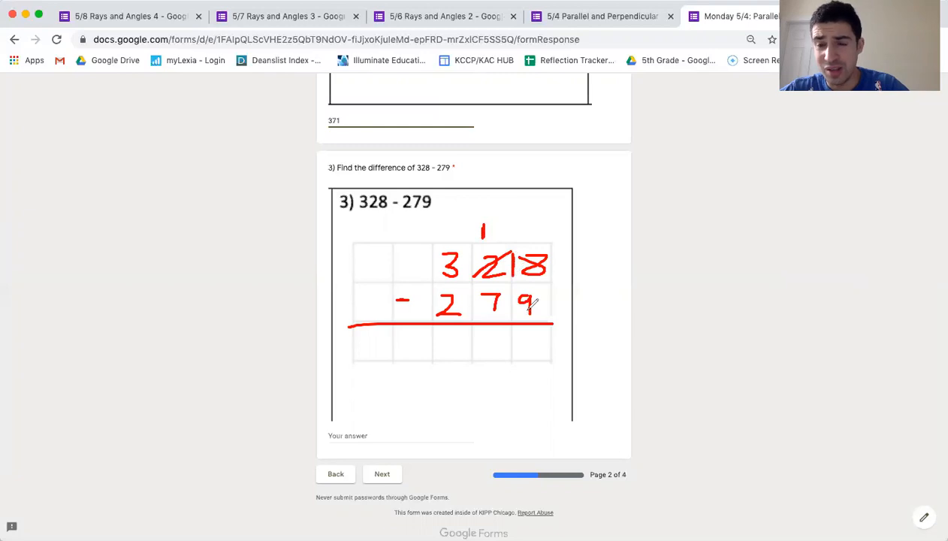
Borrow across the columns and write the difference 49 in red.
left_click_drag(523, 333, 534, 343)
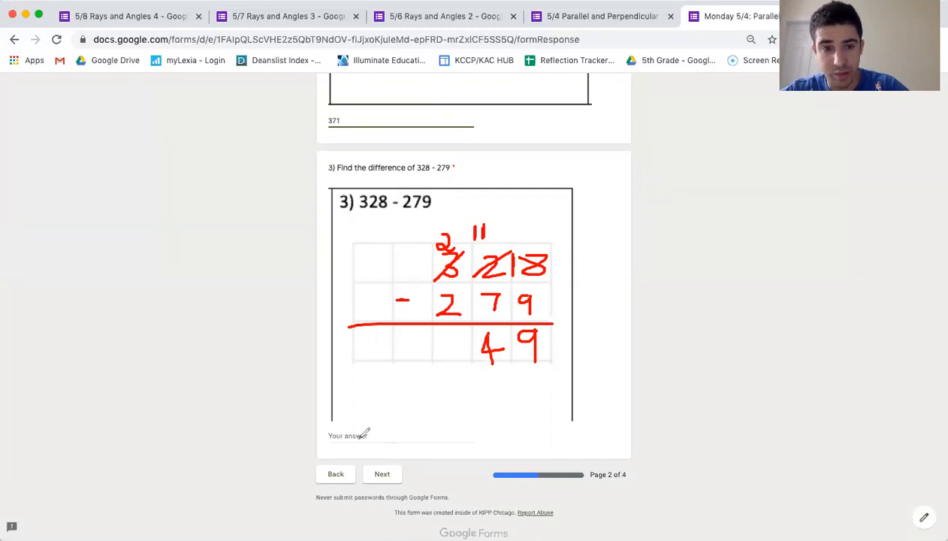
mouse_move(358, 452)
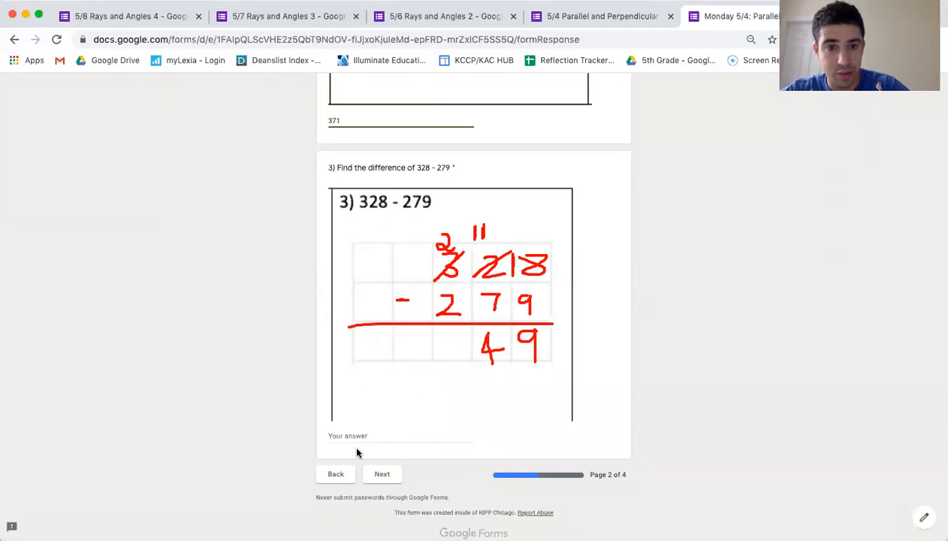